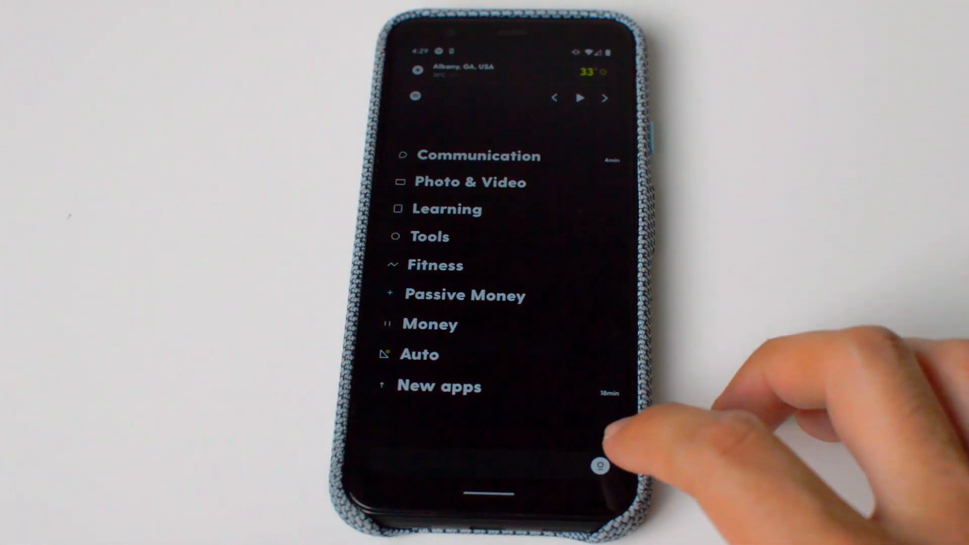
Bring up the Root quick actions and open Root Settings.
left_click(599, 466)
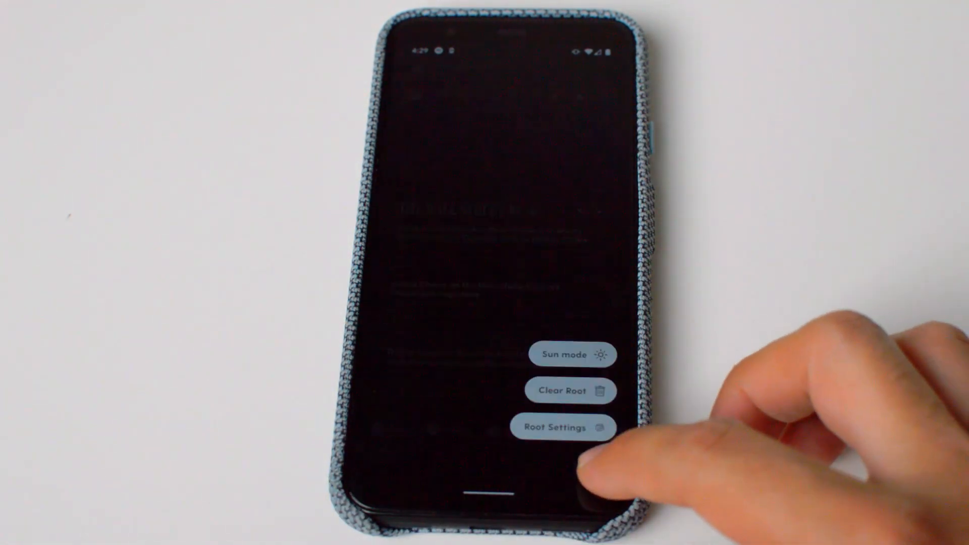
left_click(563, 427)
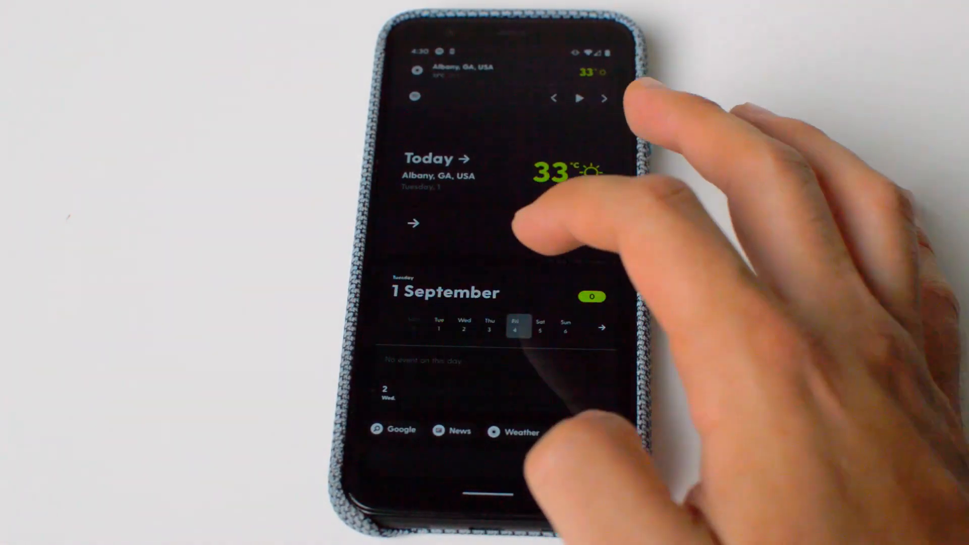
Select a day on the Root calendar card.
left_click(445, 325)
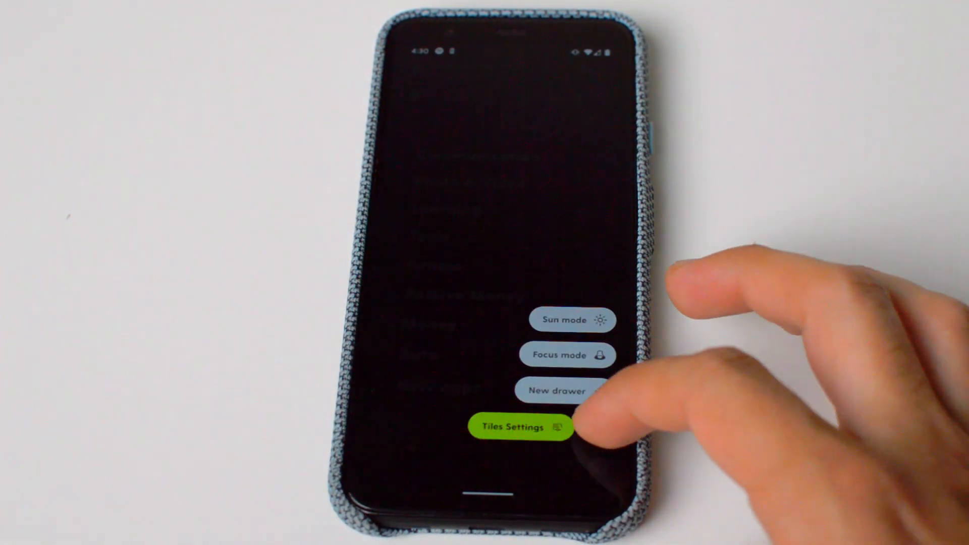
left_click(520, 427)
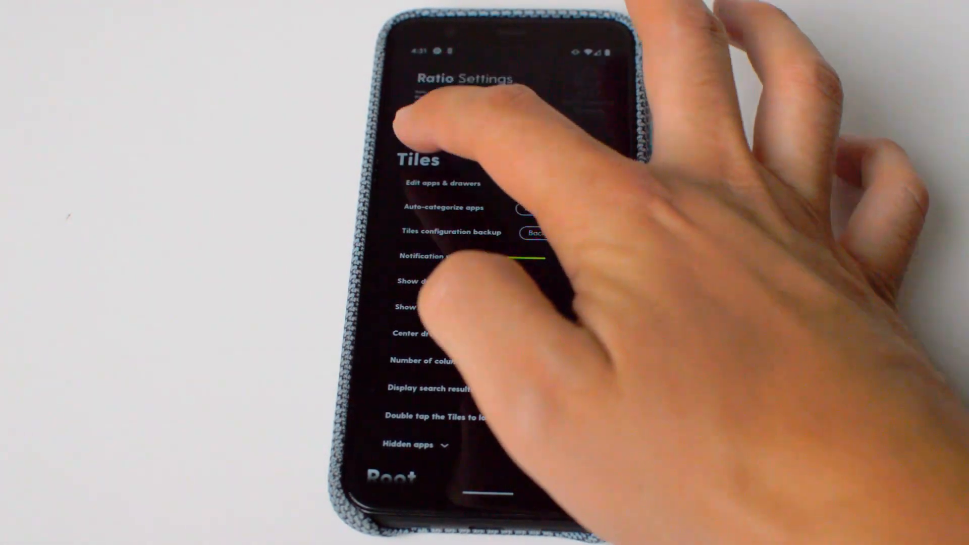
scroll("down", 3)
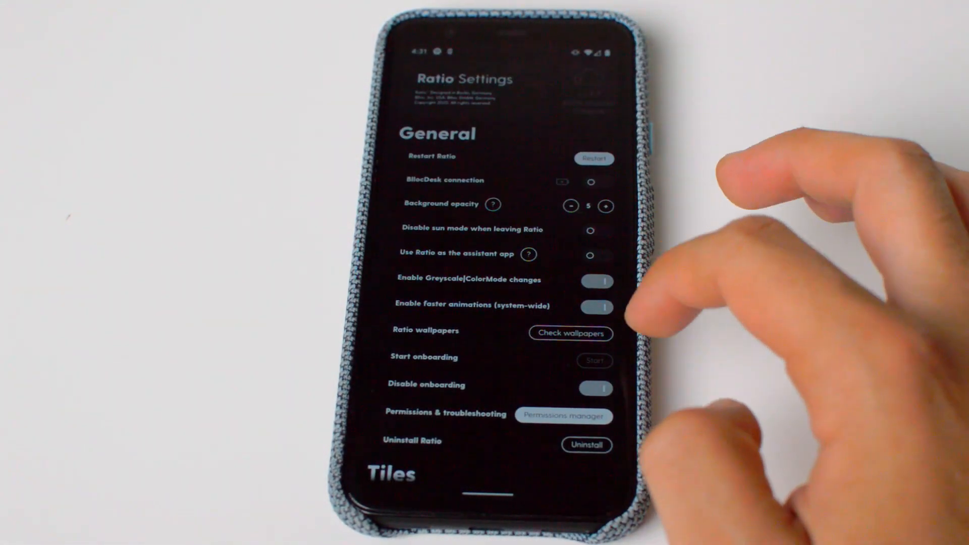
left_click(595, 389)
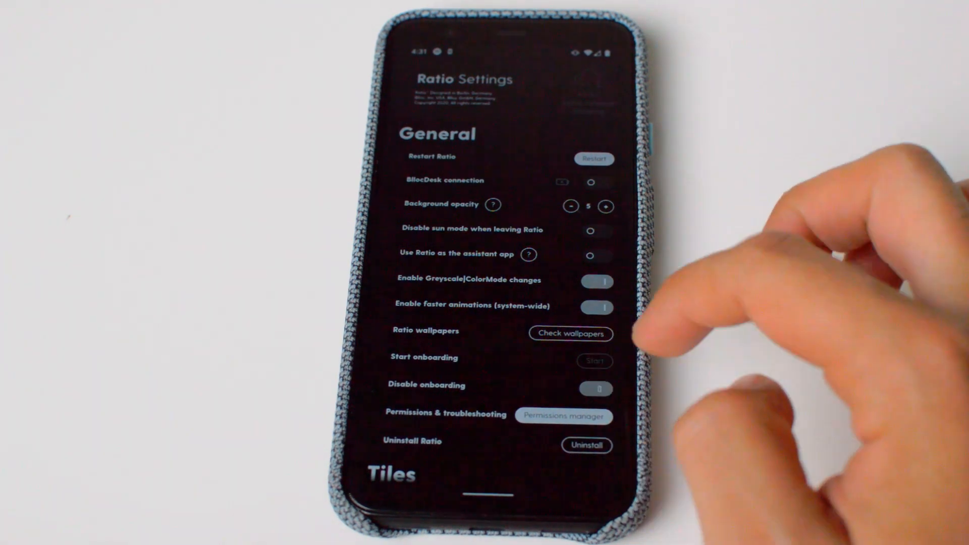
left_click(594, 361)
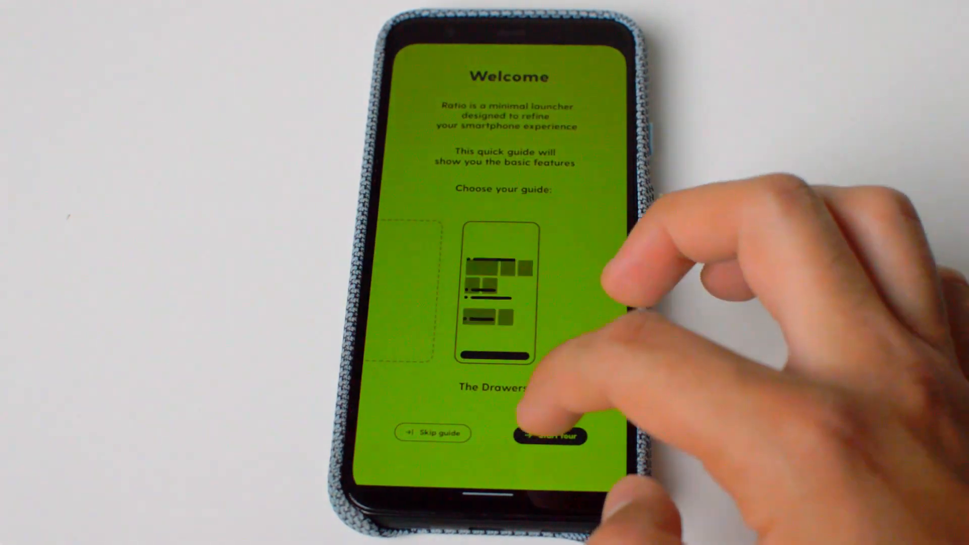
left_click(549, 435)
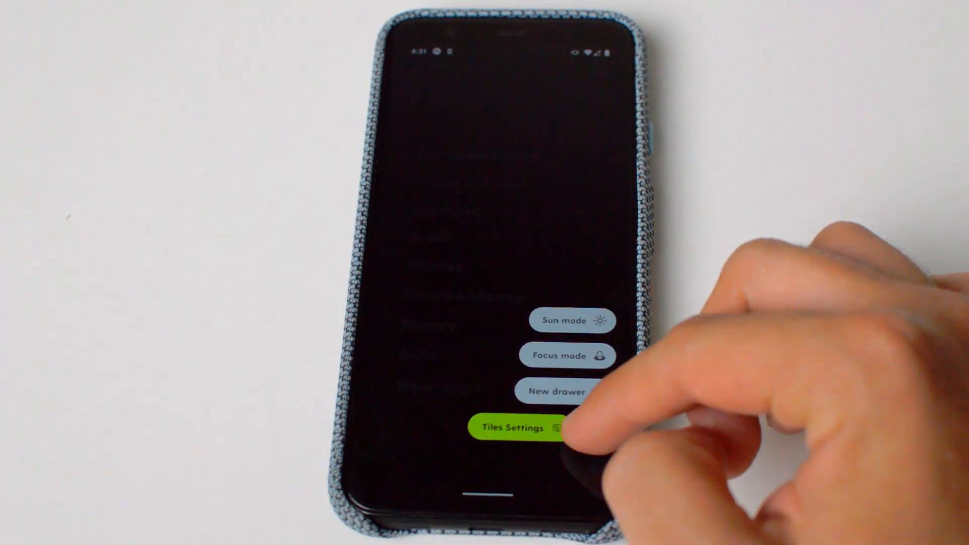
Open Tiles Settings and run Auto-categorize apps to build category drawers.
left_click(519, 427)
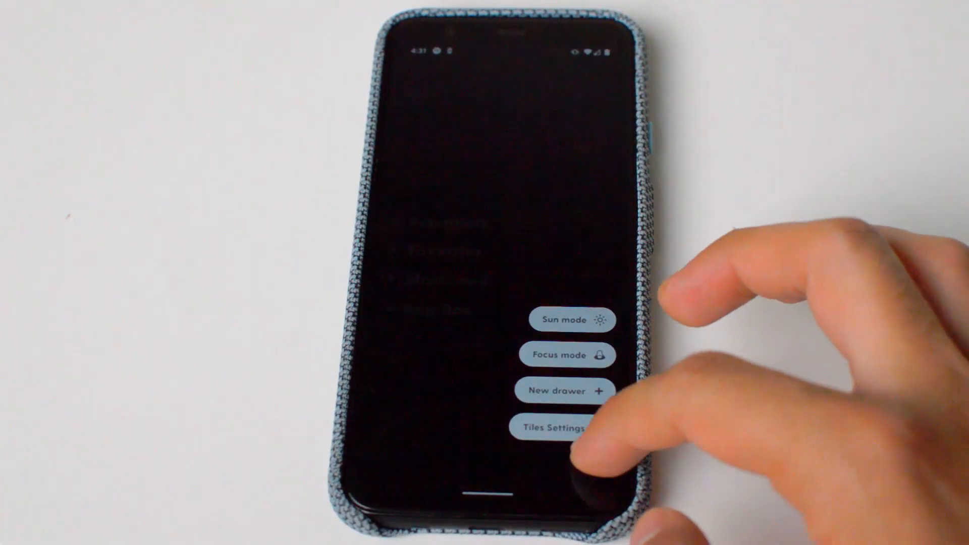
left_click(546, 429)
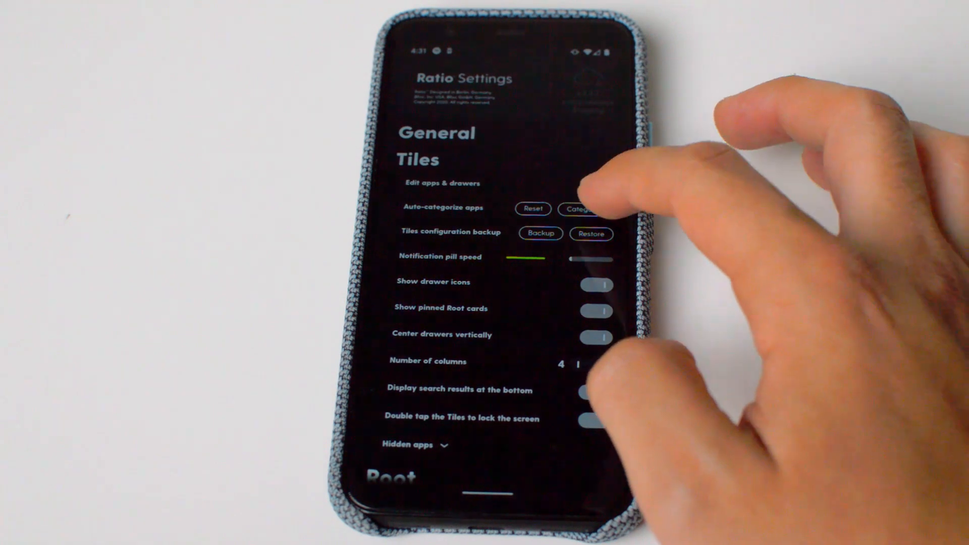
left_click(579, 209)
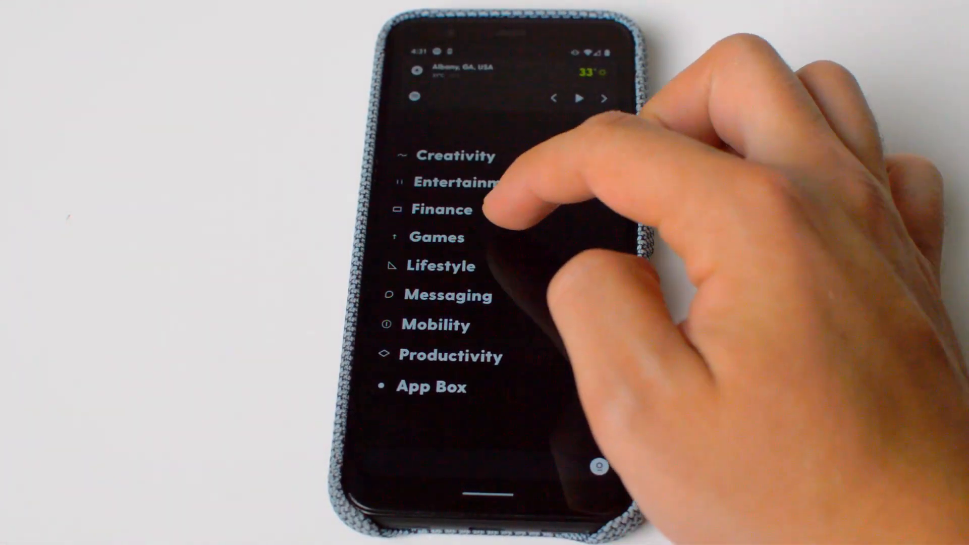
Open Tiles Settings from the quick actions and launch the Root onboarding guide.
left_click(470, 182)
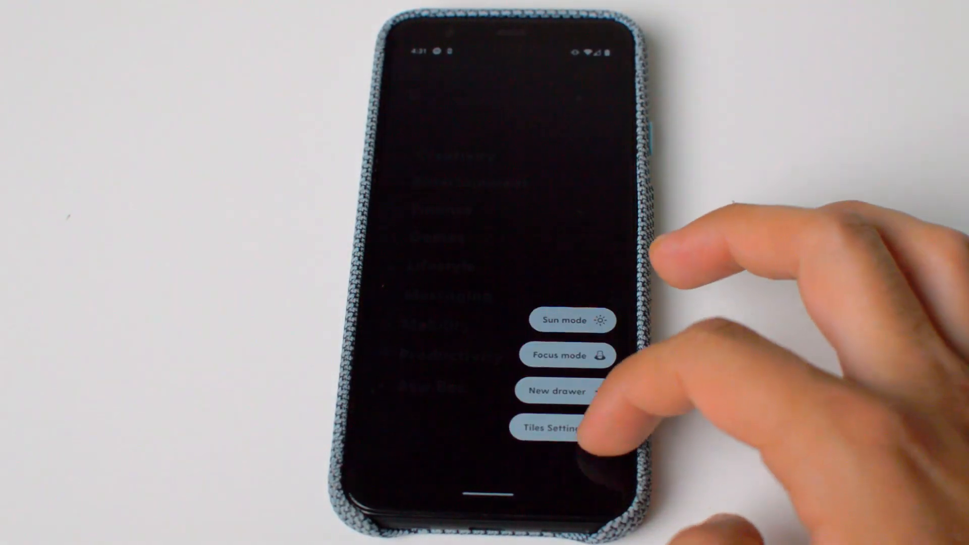
left_click(545, 429)
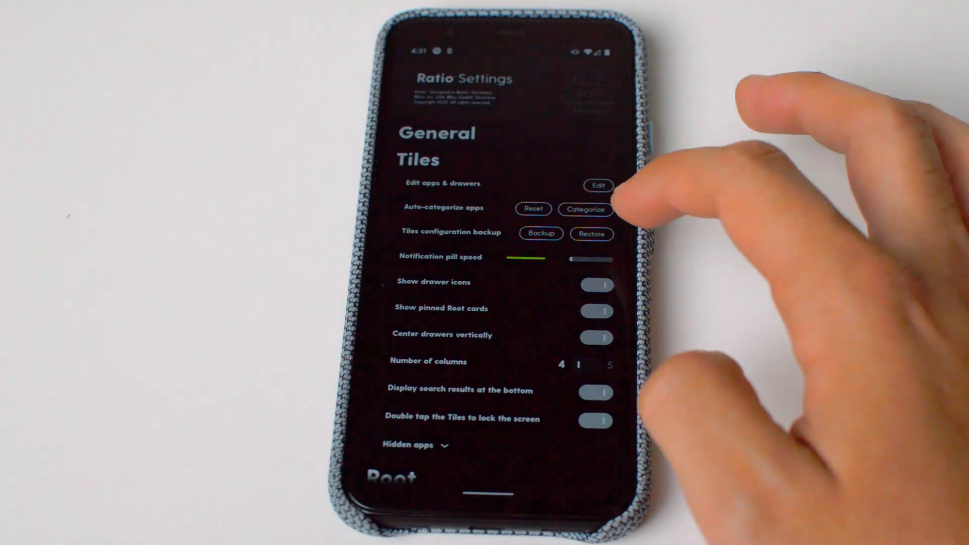
left_click(592, 234)
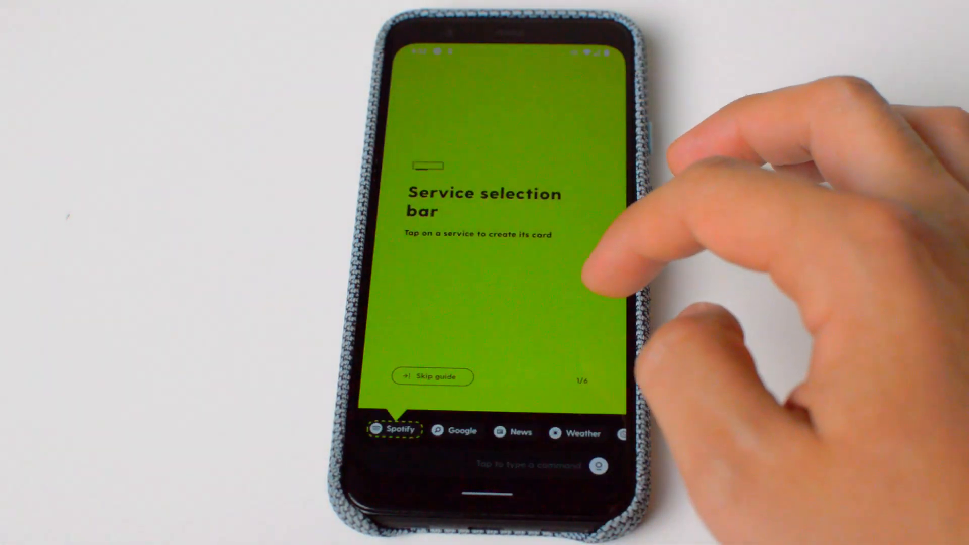
Skip the Root guide and scroll down toward the Ratio Changelog.
left_click(432, 377)
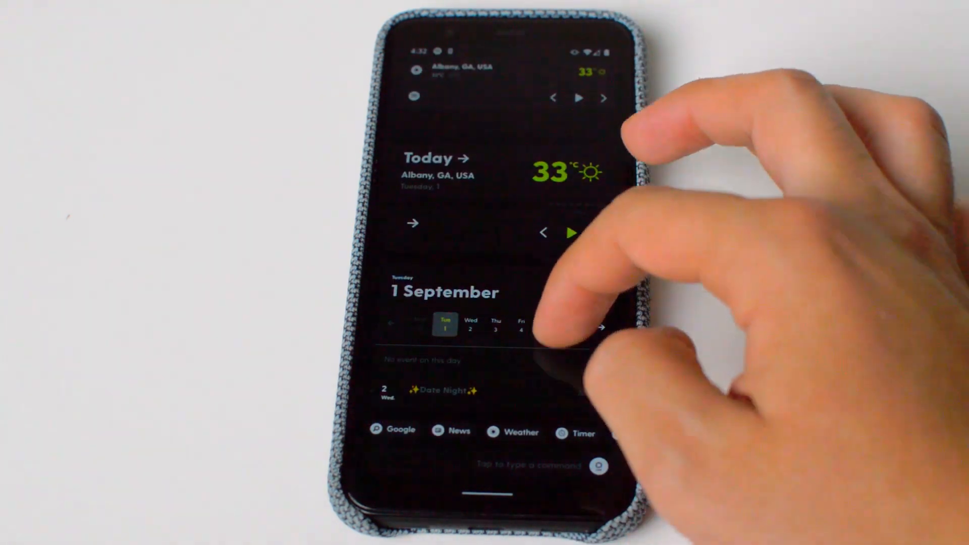
scroll("down", 3)
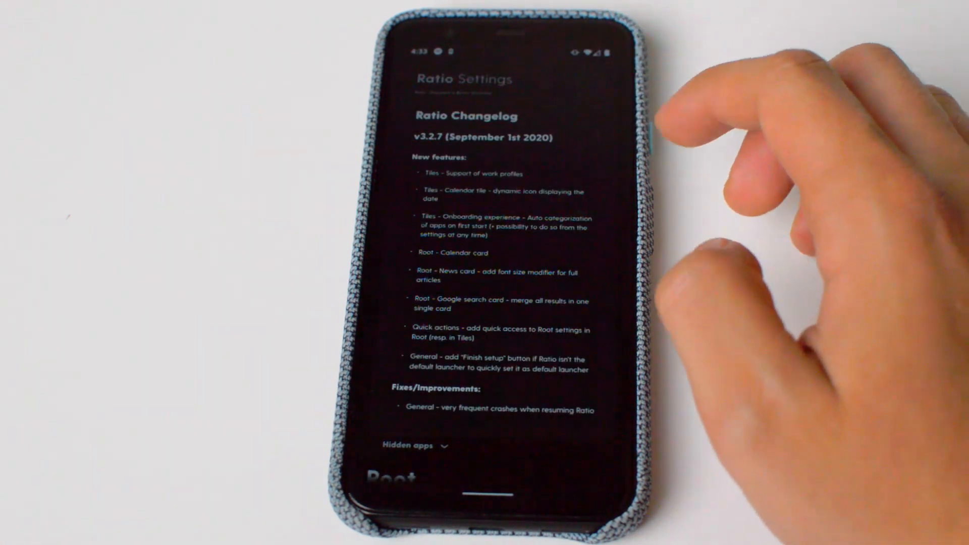
Scroll through the 3.2.7 changelog down to the v3.2.6 entries.
scroll("down", 3)
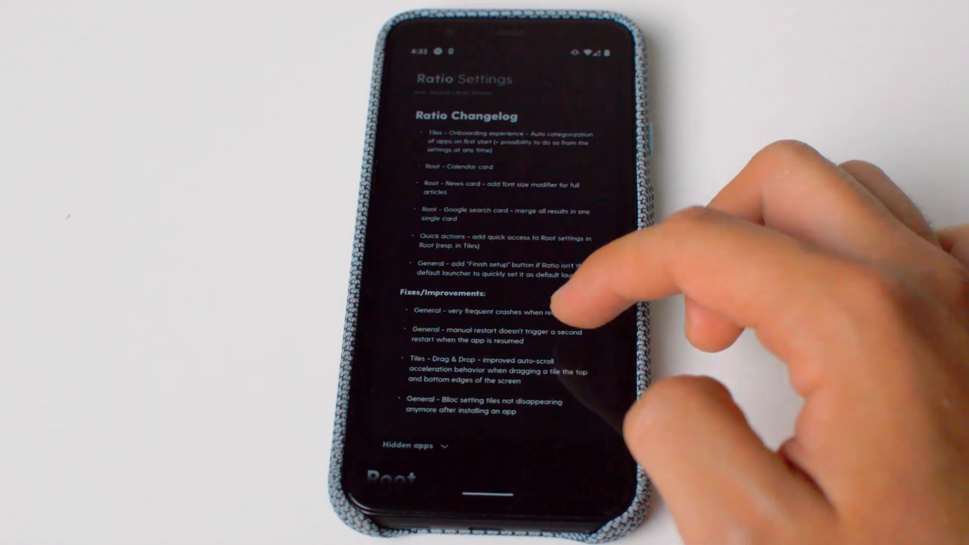
scroll("down", 3)
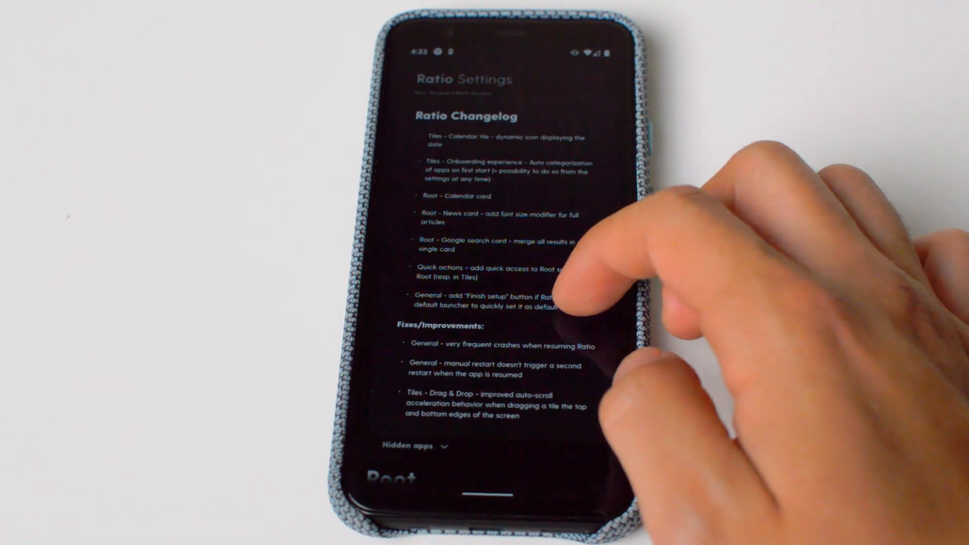
scroll("down", 3)
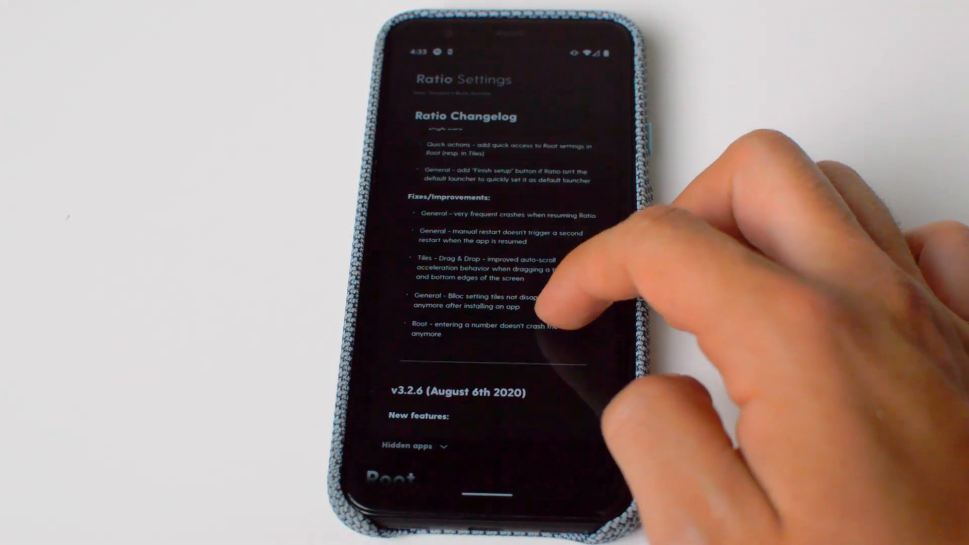
scroll("down", 3)
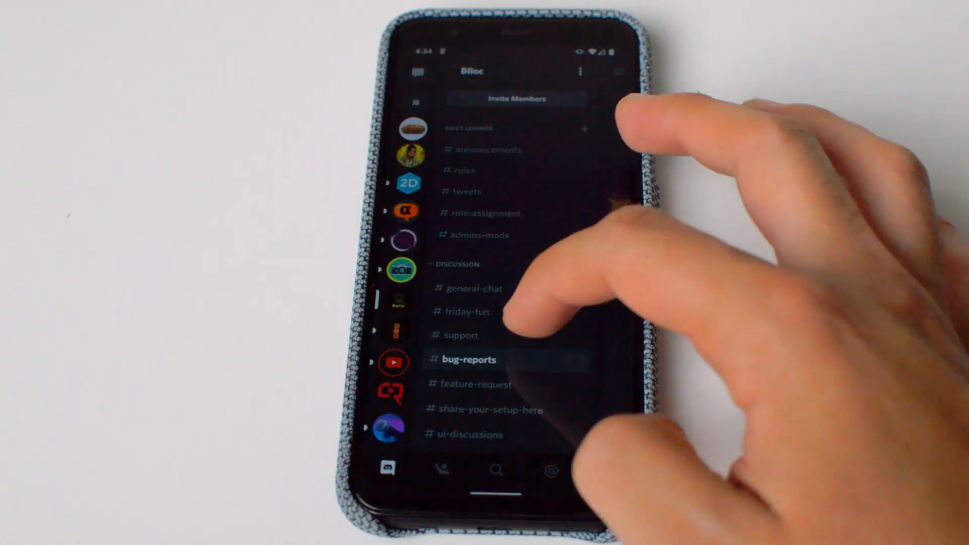
Open the #general-chat channel in the Bloc server's channel list.
left_click(467, 360)
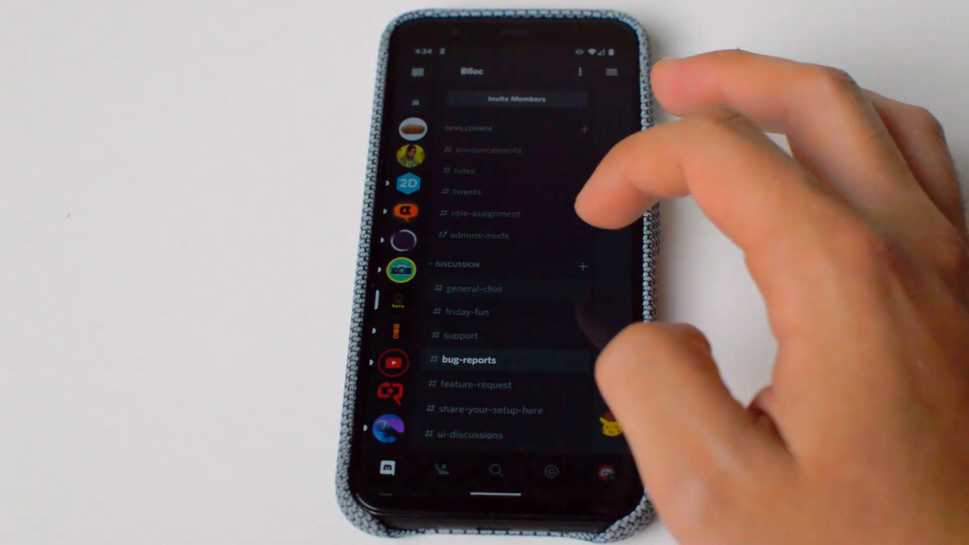
left_click(474, 289)
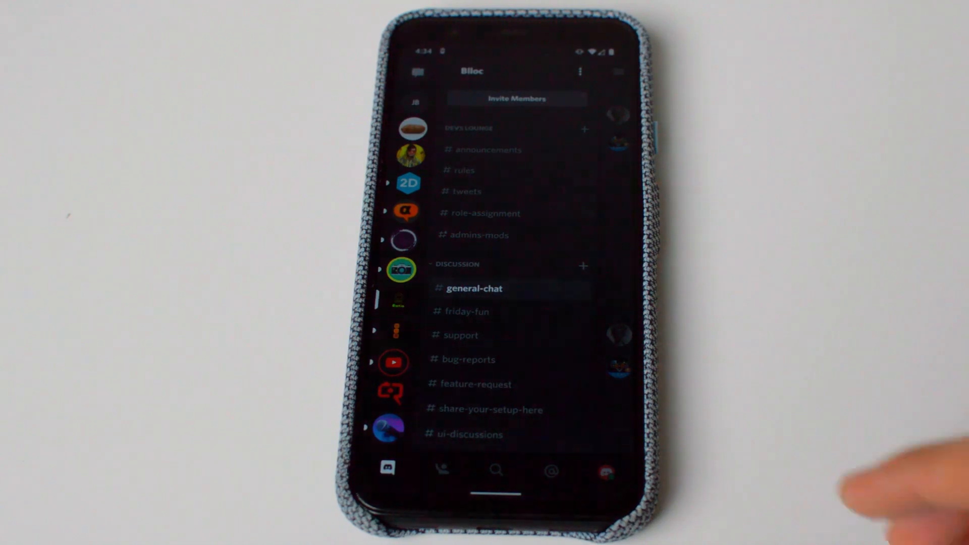
left_click(474, 289)
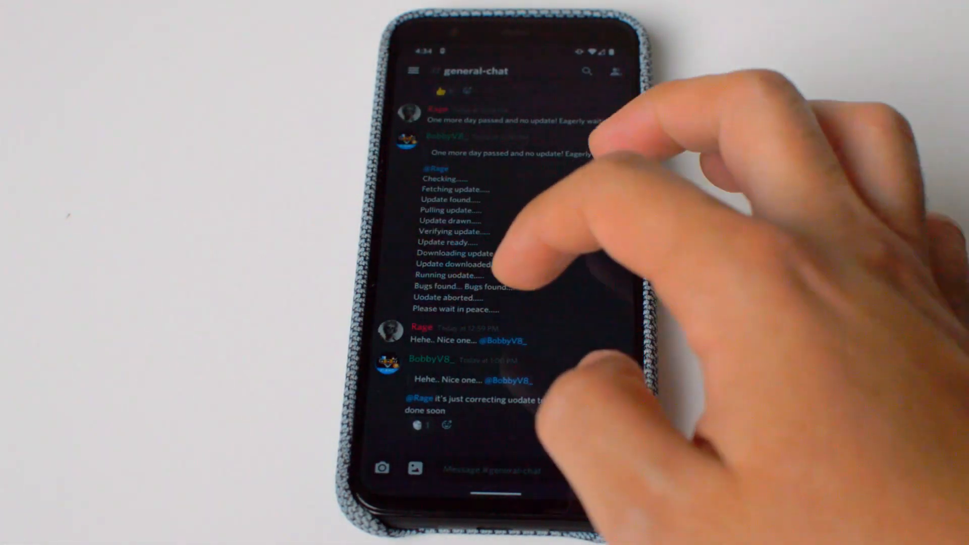